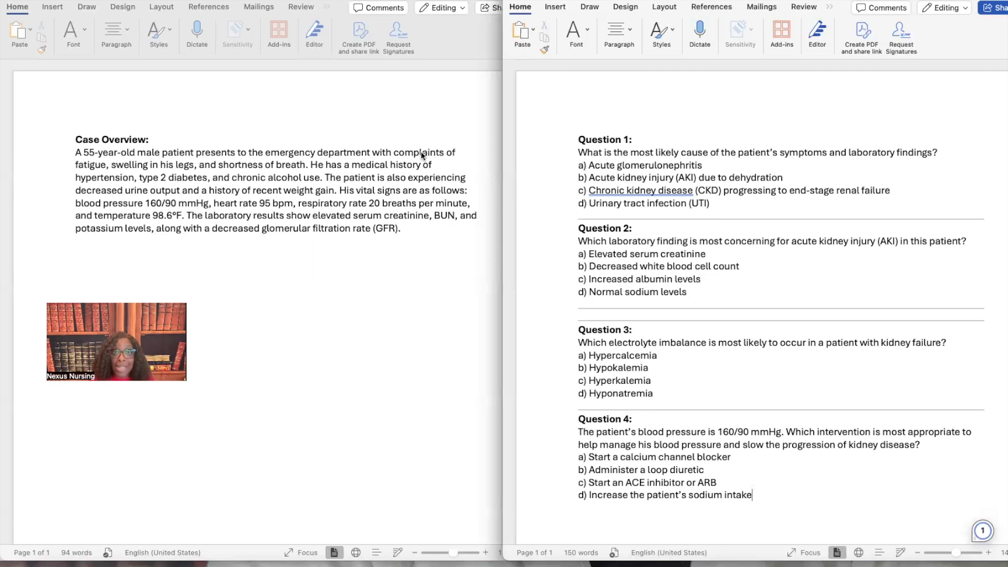
{"action": "mouse_move", "coordinate": [90, 169]}
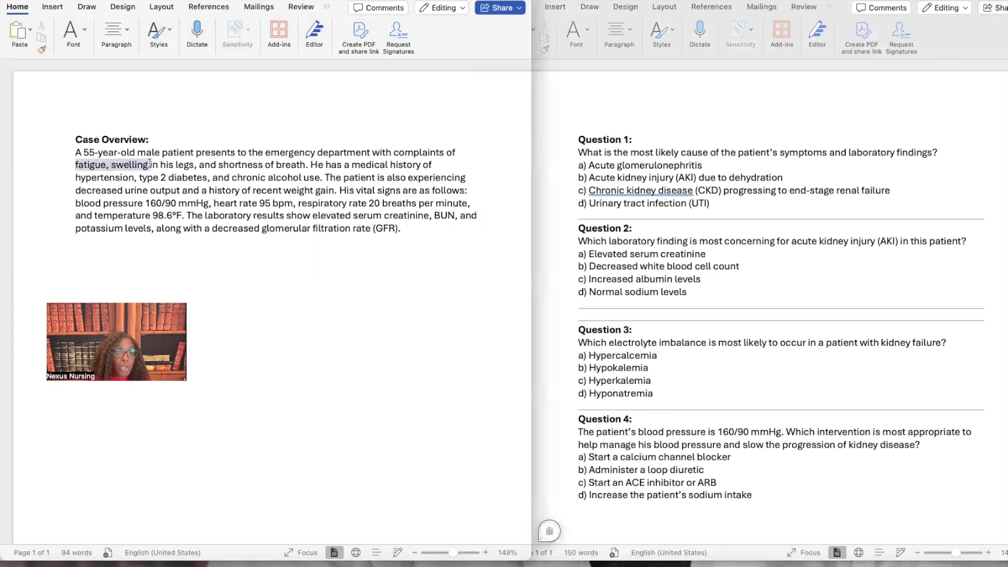
Highlight 'fatigue, swelling in his legs, and shortness of breath' in yellow
{"action": "left_click_drag", "start_coordinate": [151, 164], "coordinate": [308, 164]}
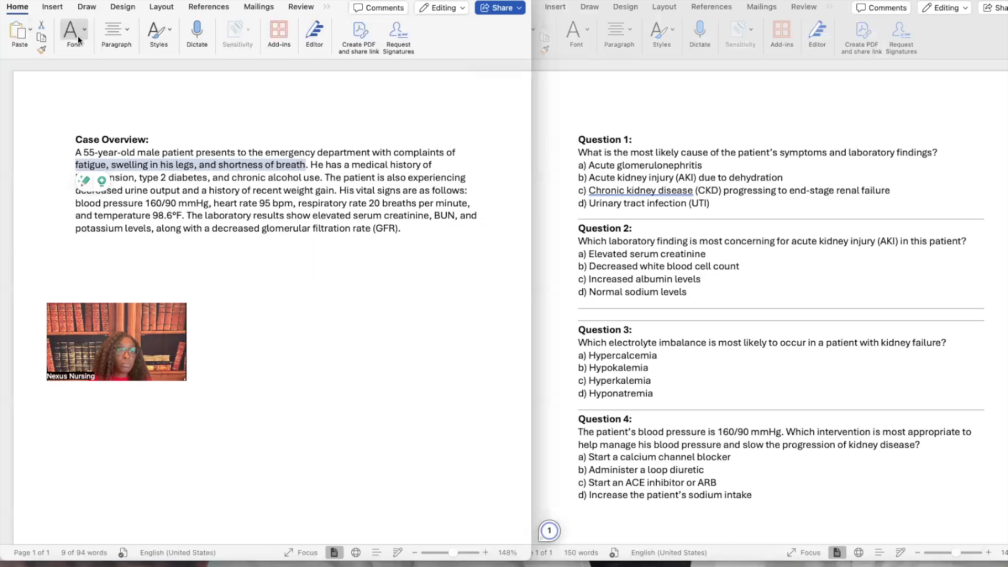
{"action": "mouse_move", "coordinate": [72, 32]}
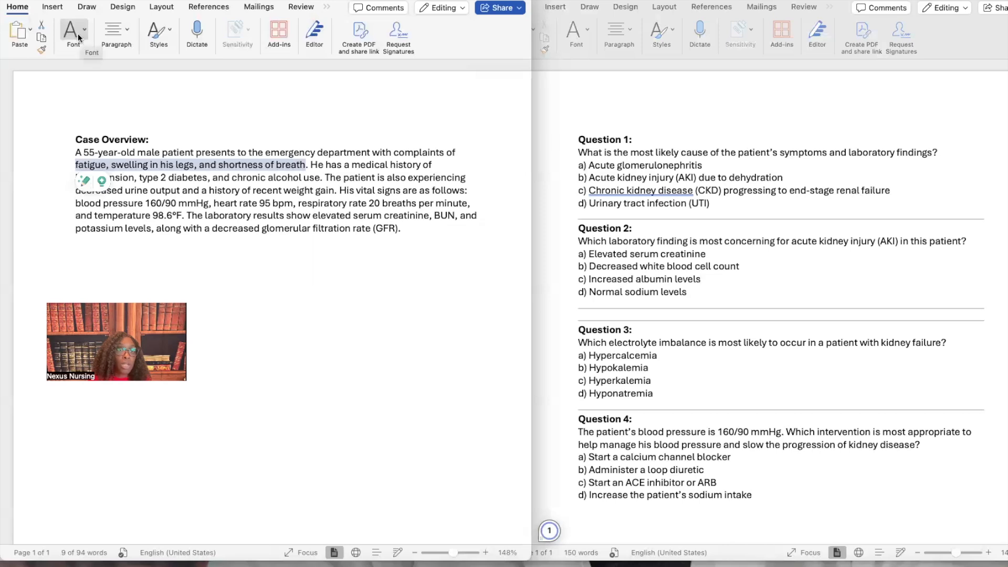
{"action": "left_click", "coordinate": [147, 82]}
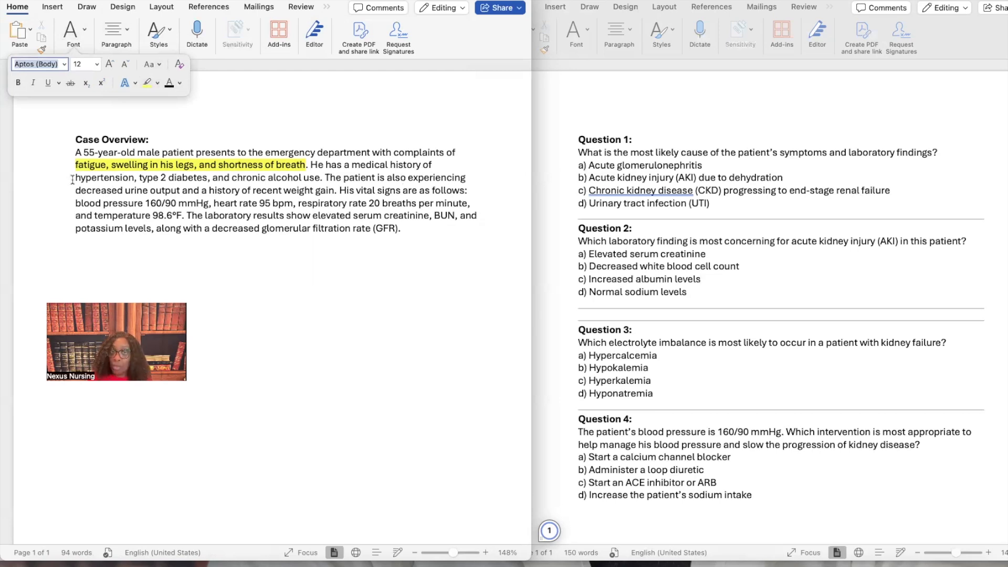
Select the medical history phrase and the decreased urine output and weight gain phrase for yellow highlighting
{"action": "double_click", "coordinate": [98, 178]}
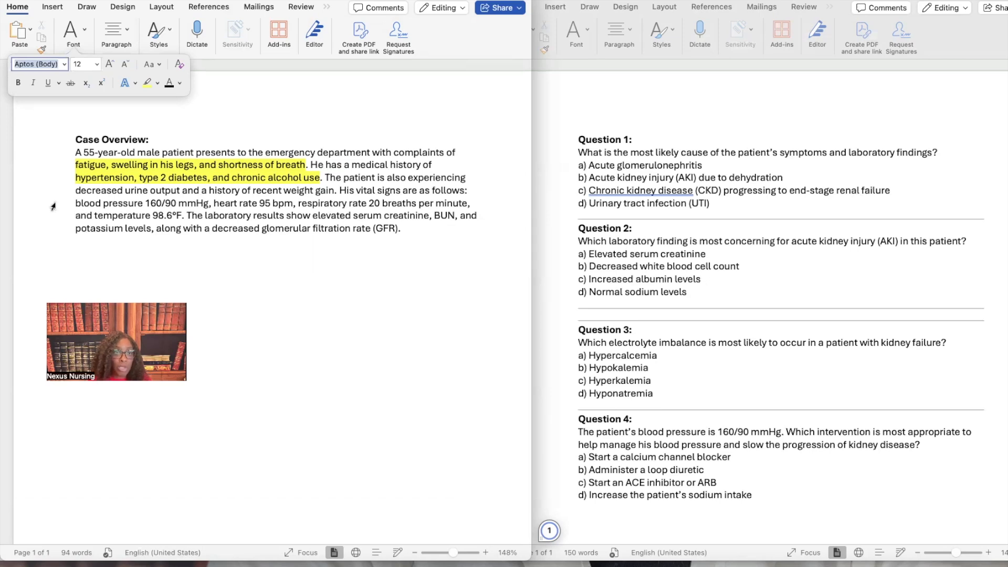
{"action": "left_click_drag", "start_coordinate": [75, 190], "coordinate": [182, 189]}
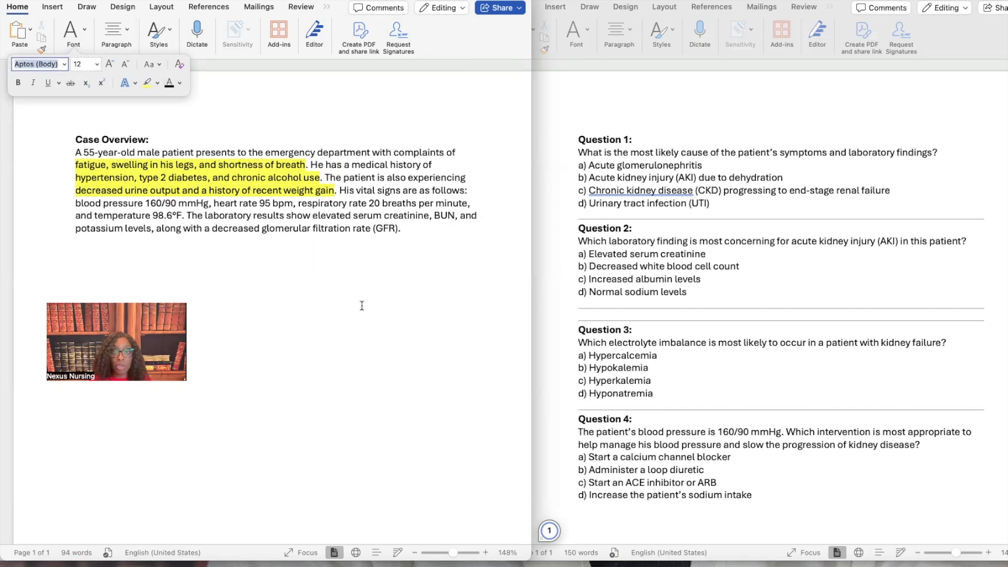
Select the blood pressure reading 160/90 mmHg for yellow highlighting
{"action": "double_click", "coordinate": [162, 203]}
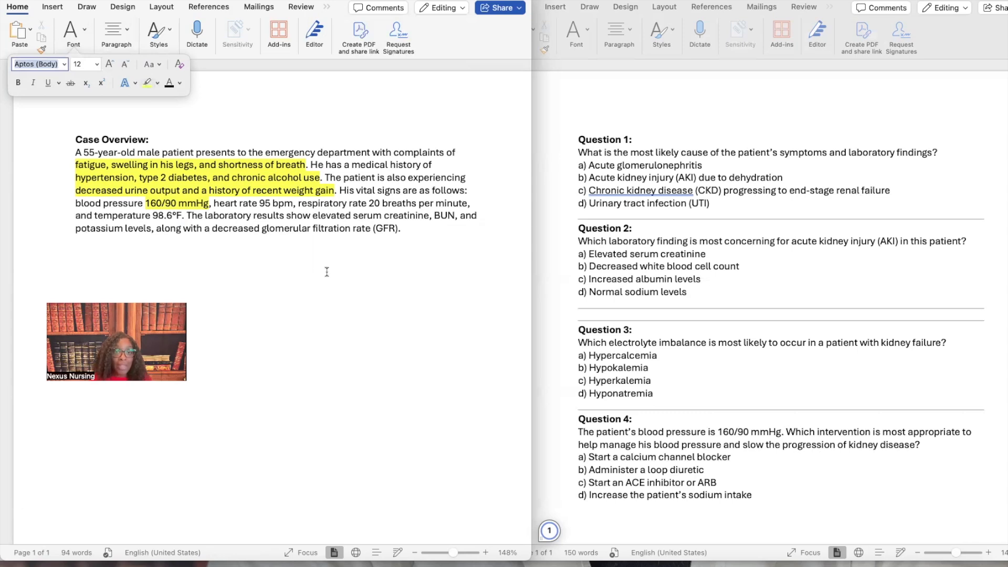
Highlight 'serum creatinine, BUN, and potassium levels' yellow, then select the decreased GFR phrase
{"action": "left_click_drag", "start_coordinate": [353, 216], "coordinate": [399, 228]}
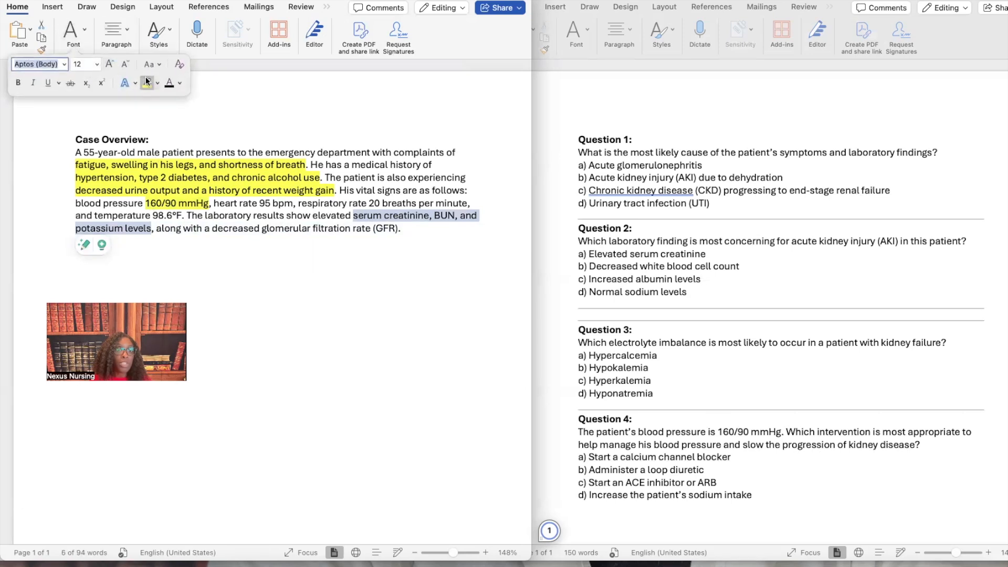
{"action": "left_click", "coordinate": [146, 82]}
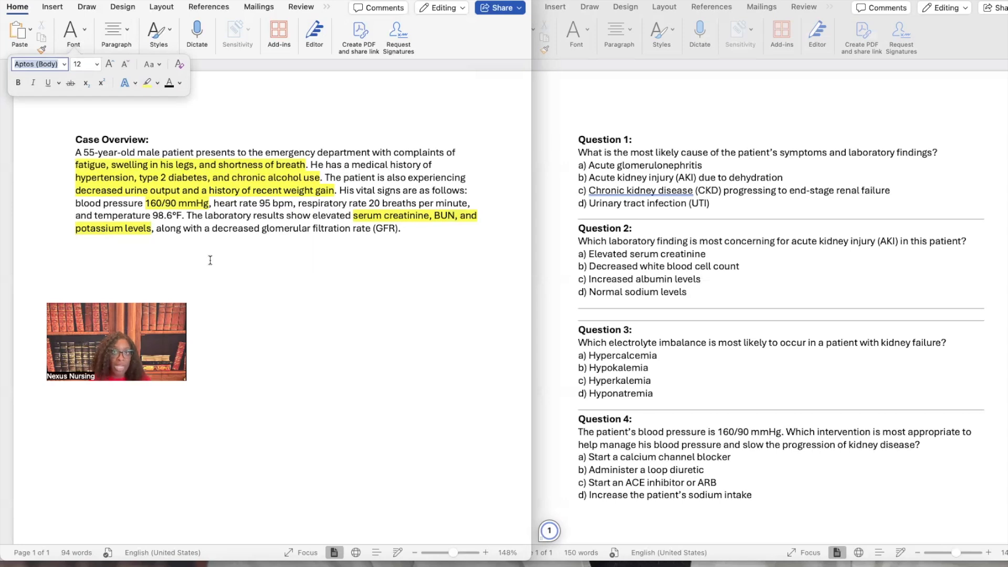
{"action": "double_click", "coordinate": [223, 228]}
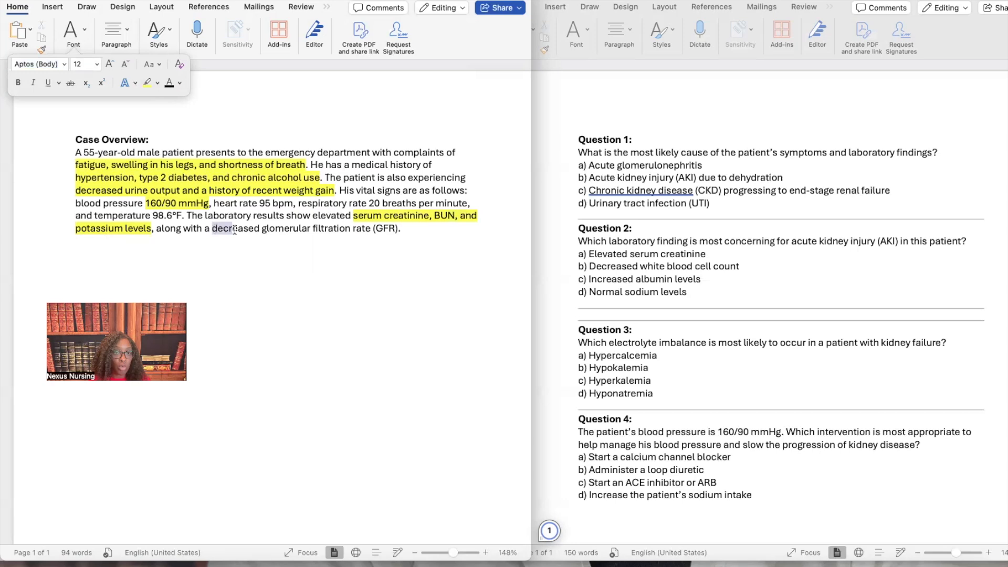
{"action": "left_click_drag", "start_coordinate": [212, 228], "coordinate": [400, 228]}
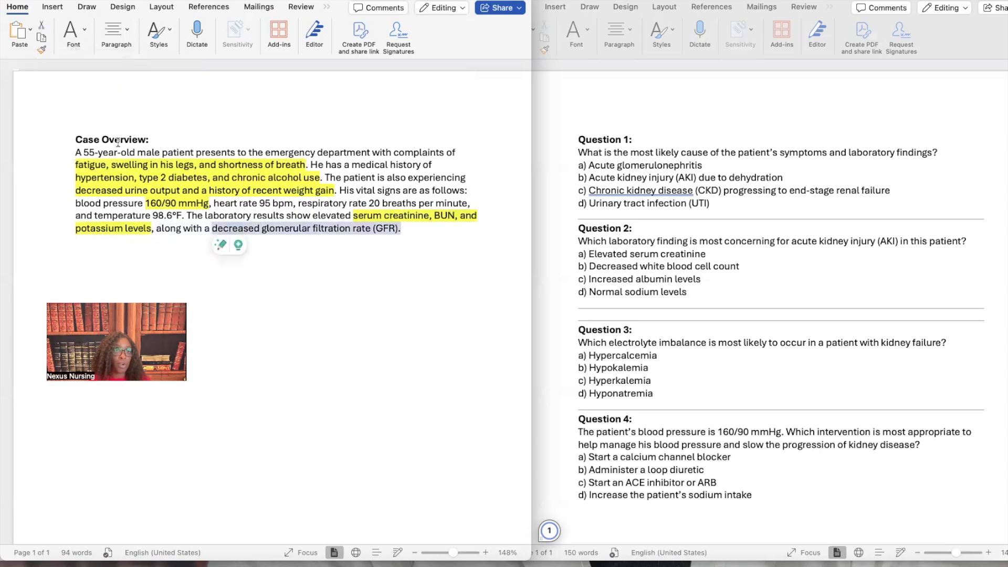